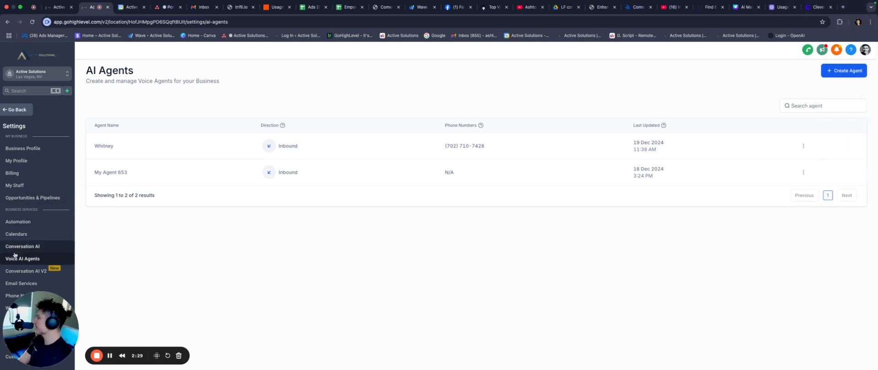
- Create a new voice agent and replace its default name with Amanda
click(844, 71)
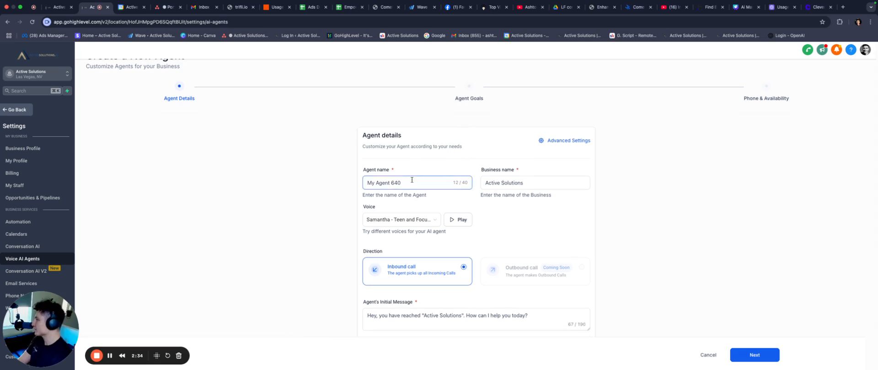
triple_click(411, 182)
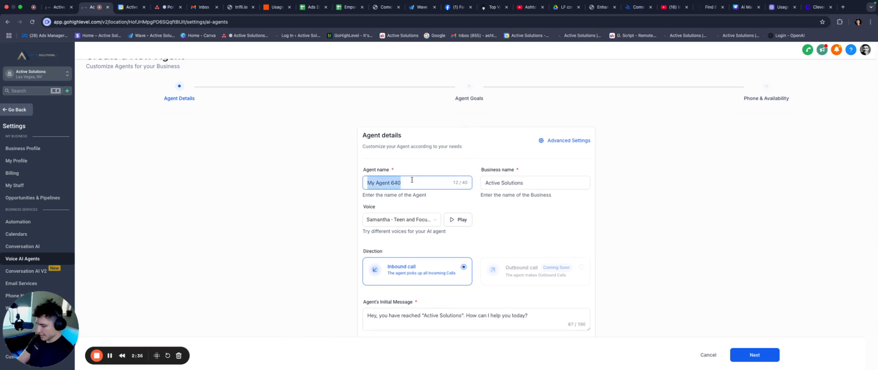
text(Amanda)
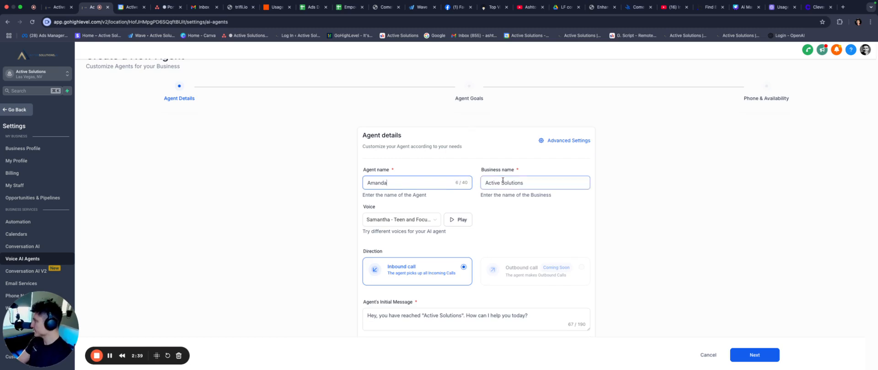
click(534, 182)
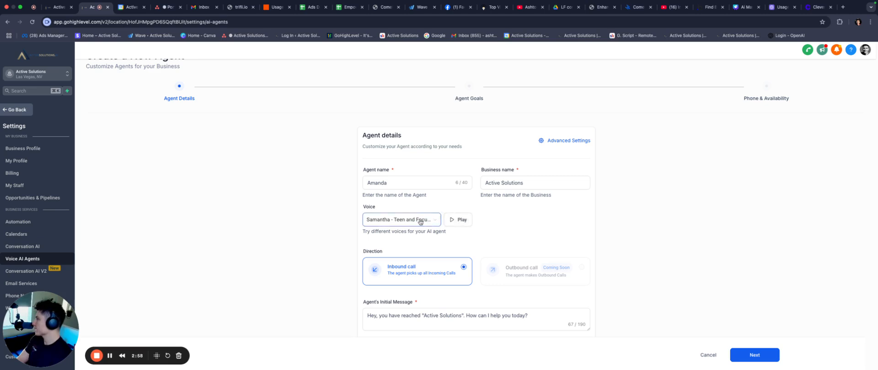
- Set the agent's voice to Rebecca – Wide Emotional
click(401, 220)
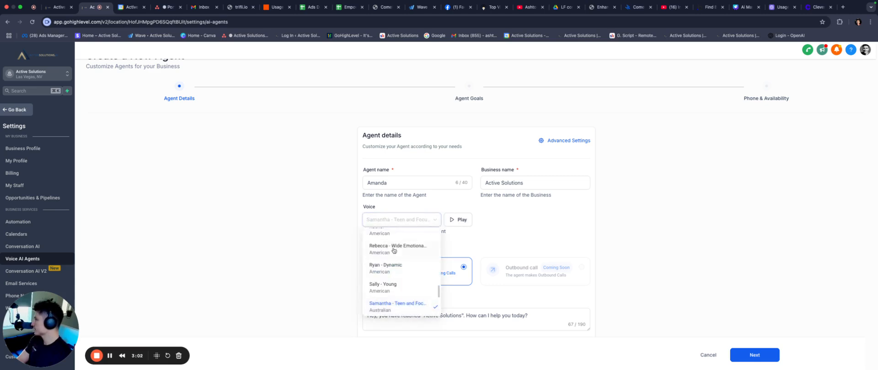
click(402, 248)
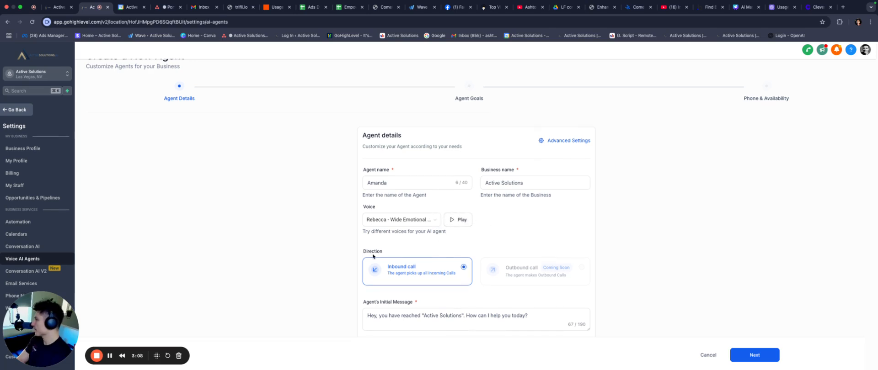
click(466, 315)
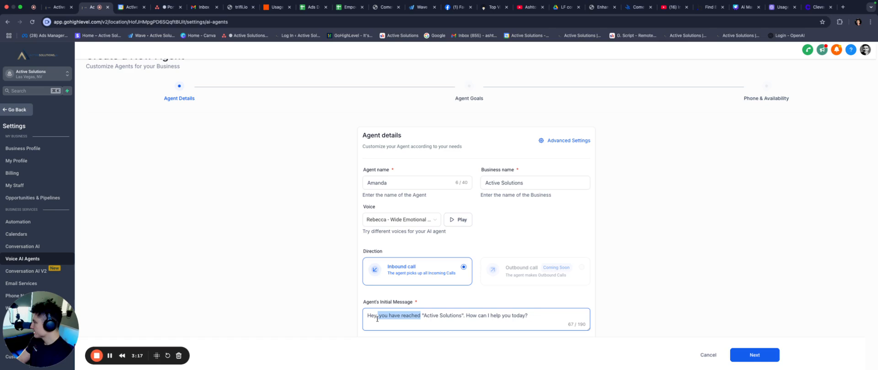
- Type the greeting 'Hey, this is Amanda with Active Solutions. Could you start by giving me your name please.'
text(T)
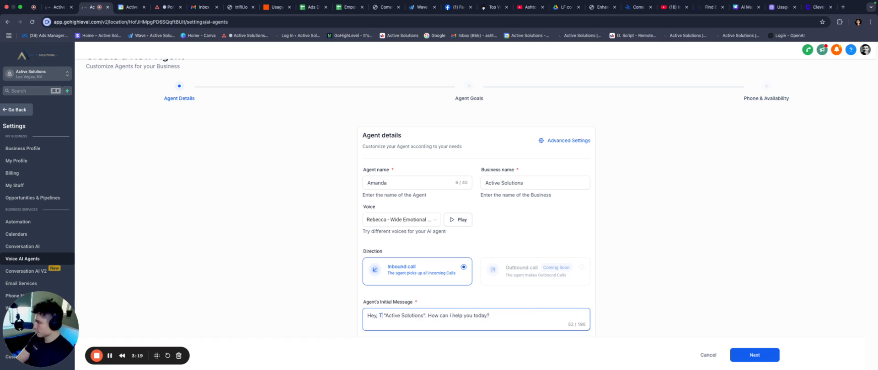
text(his is)
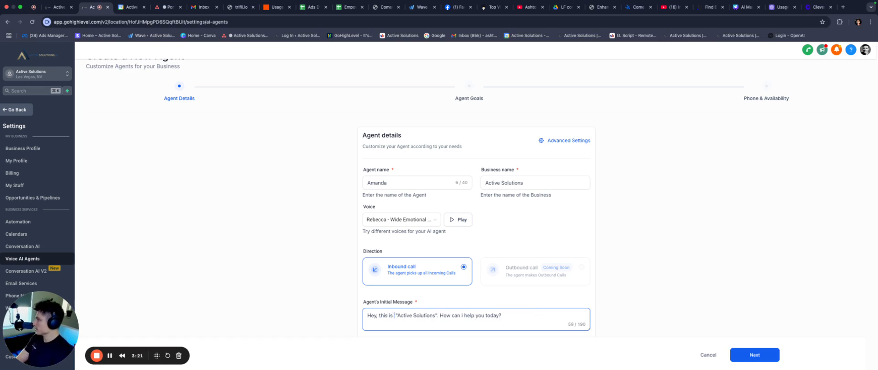
text(Amanda with)
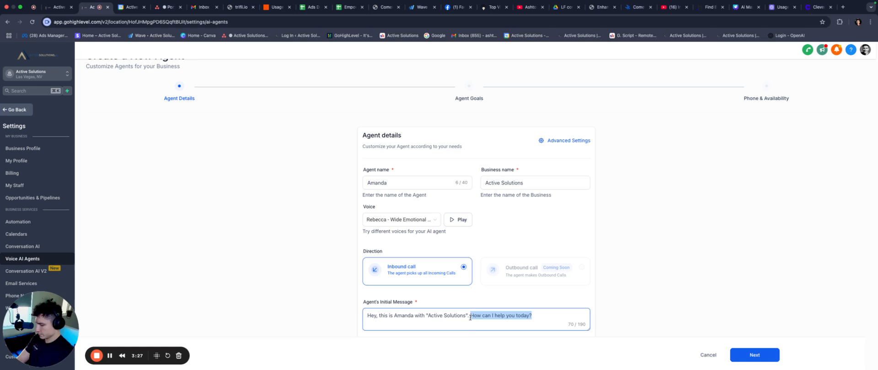
text(Could you)
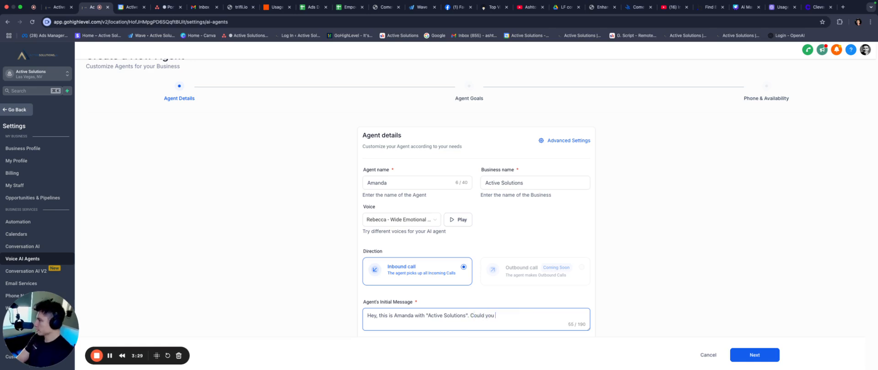
text(start buy)
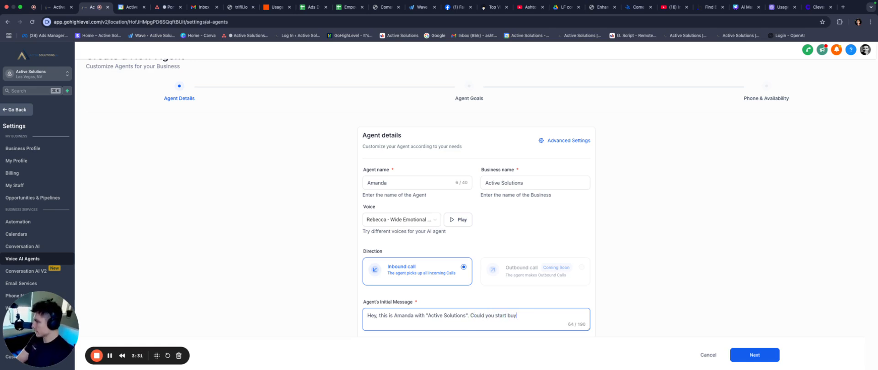
text(yg)
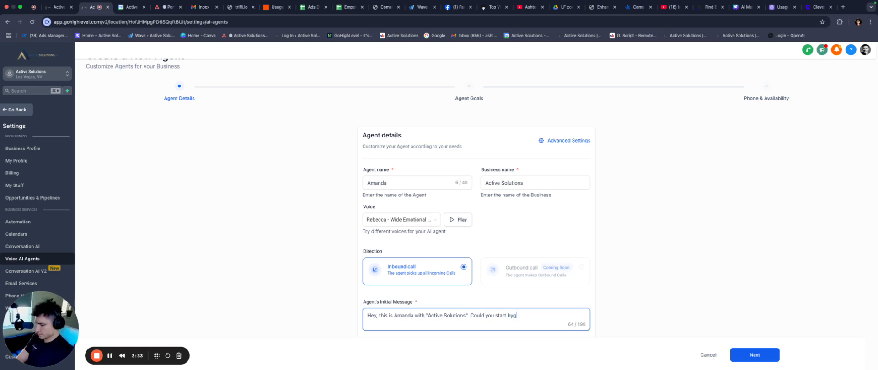
text(gibing me)
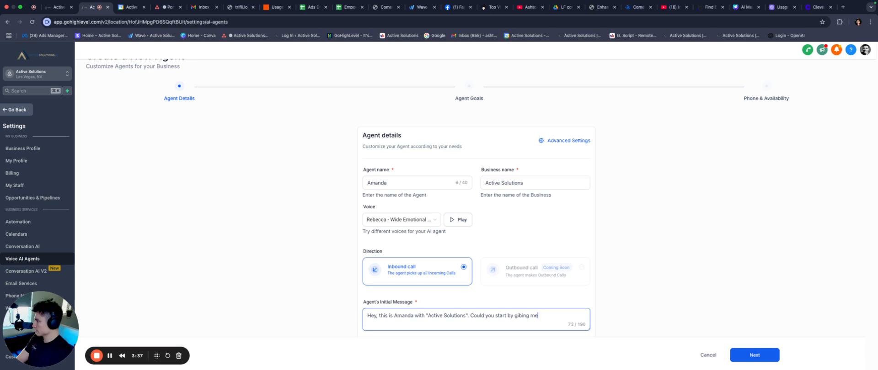
key(Backspace)
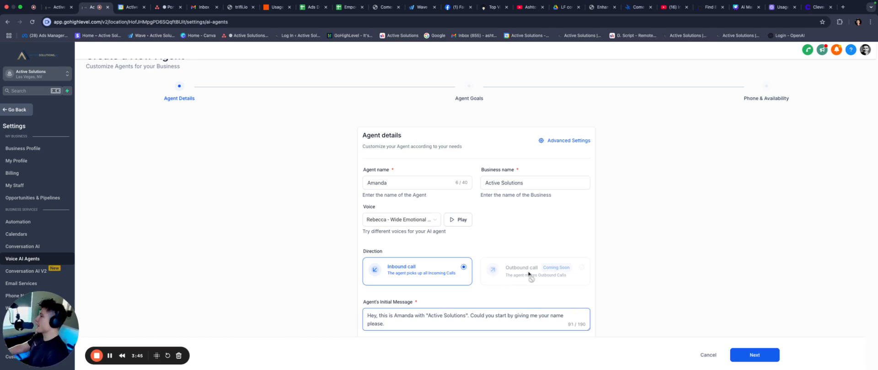
mouse_move(447, 280)
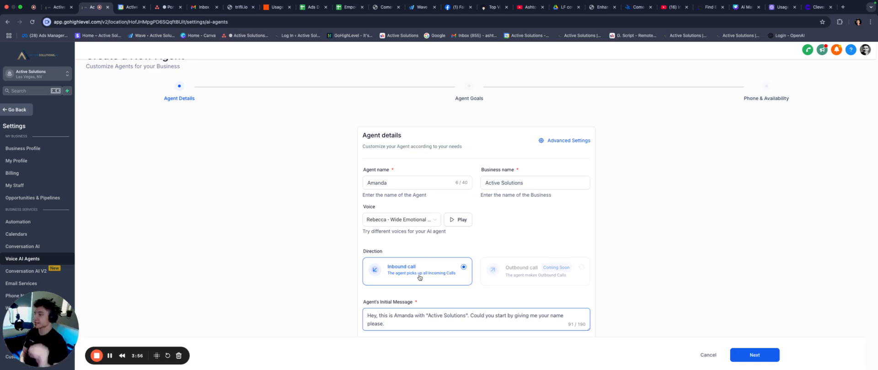
mouse_move(588, 293)
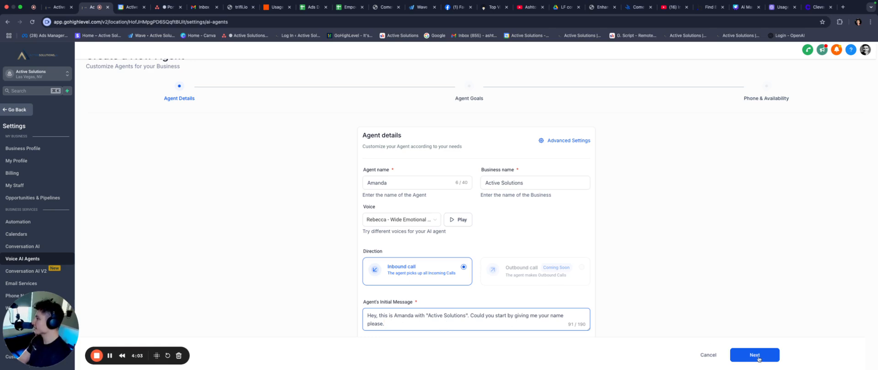
- Set a 7-minute call time limit and Brisk response speed, confirm, and continue
click(568, 141)
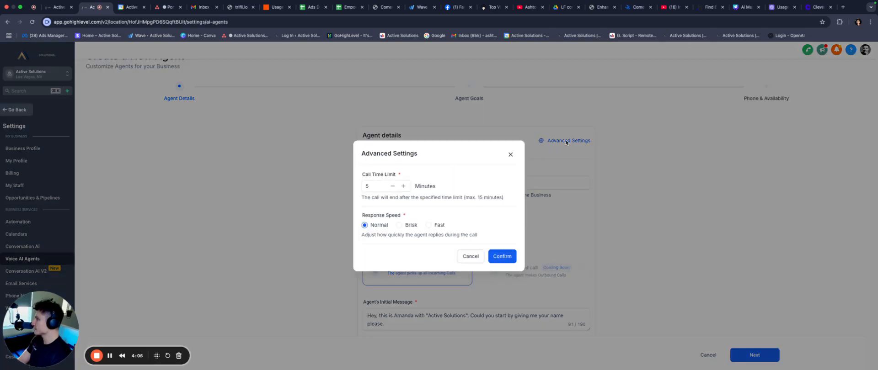
click(381, 186)
text(7)
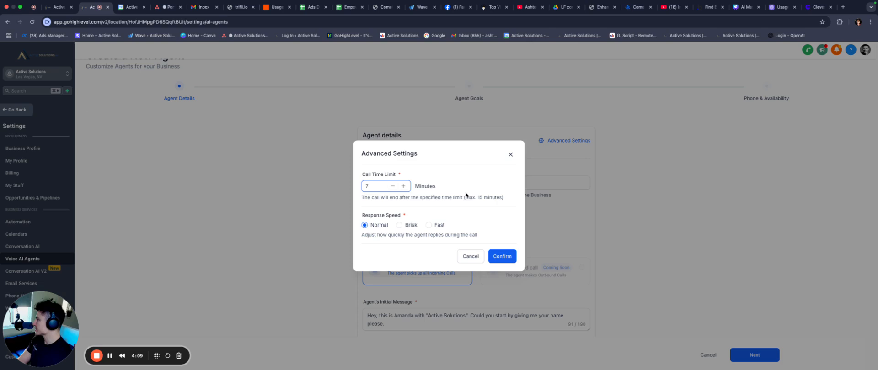
click(399, 225)
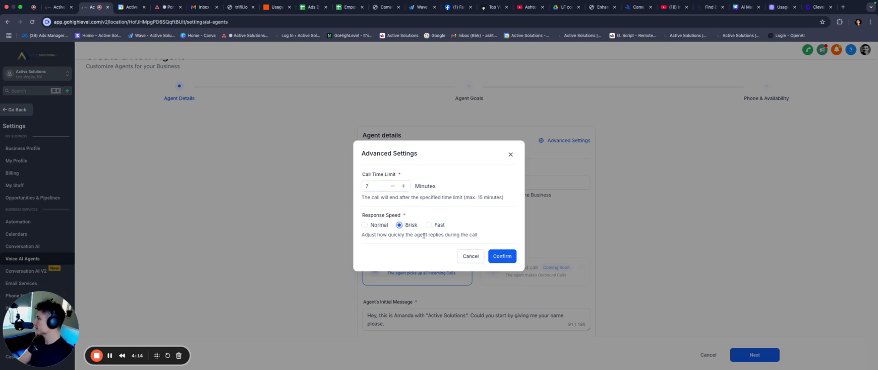
mouse_move(429, 226)
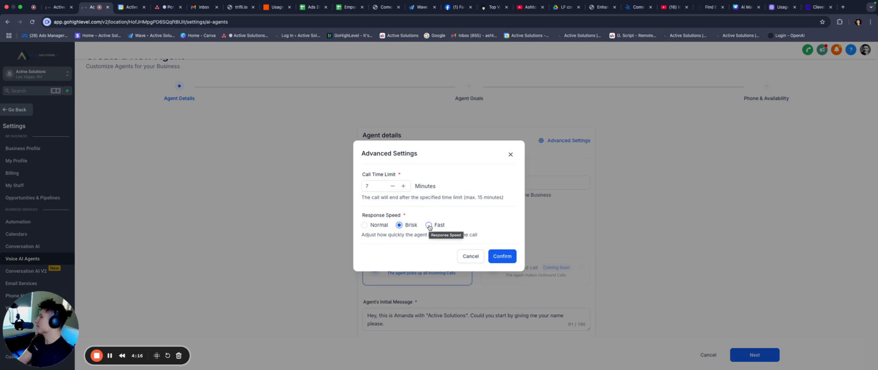
mouse_move(478, 226)
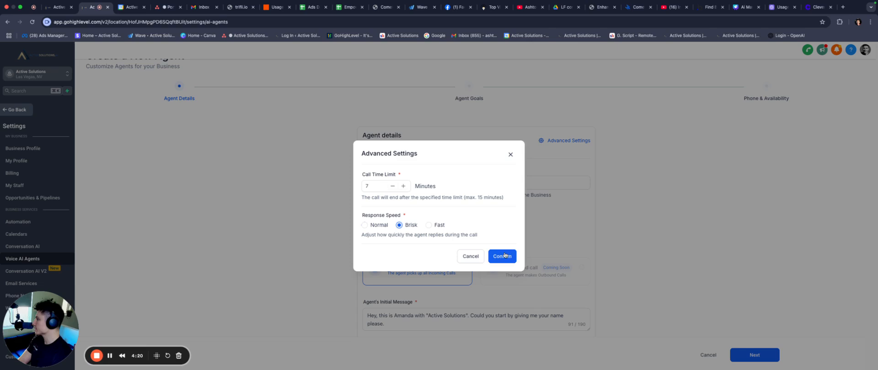
click(501, 256)
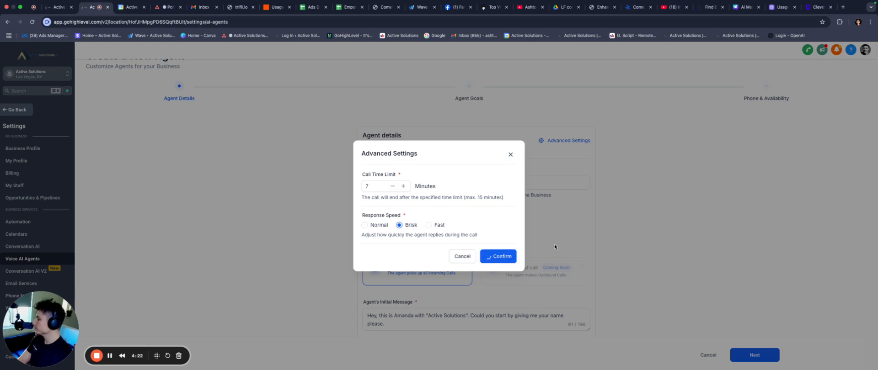
click(497, 258)
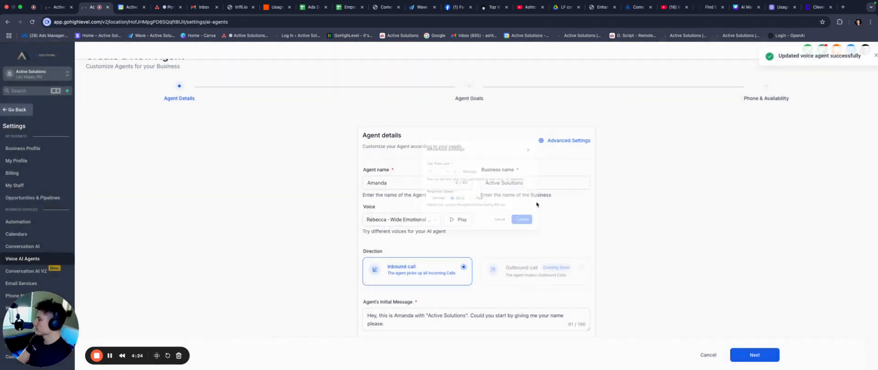
click(753, 355)
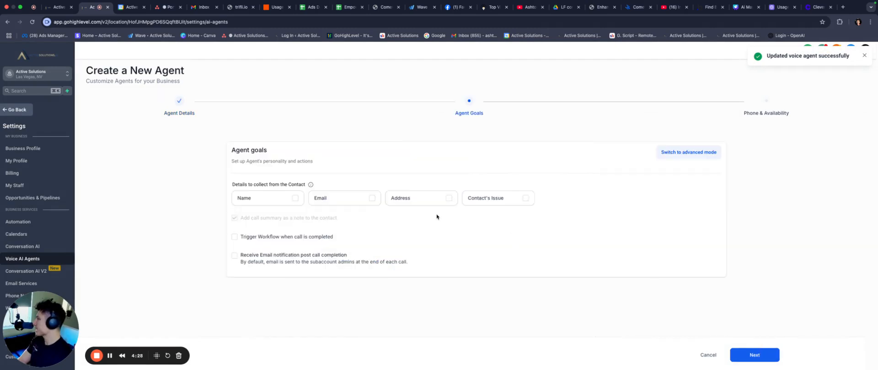
- Switch Agent Goals to advanced mode to hold the appointment-setter prompt
click(267, 198)
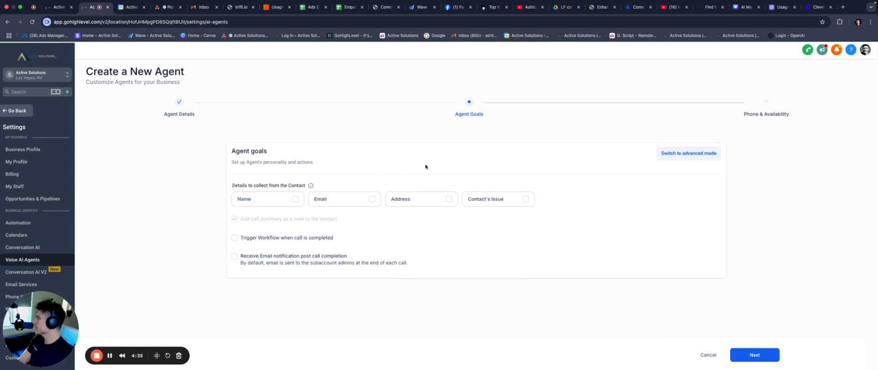
mouse_move(355, 154)
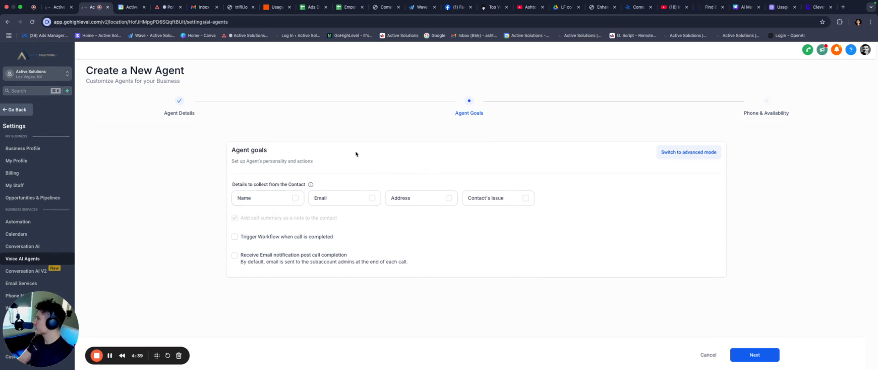
click(345, 198)
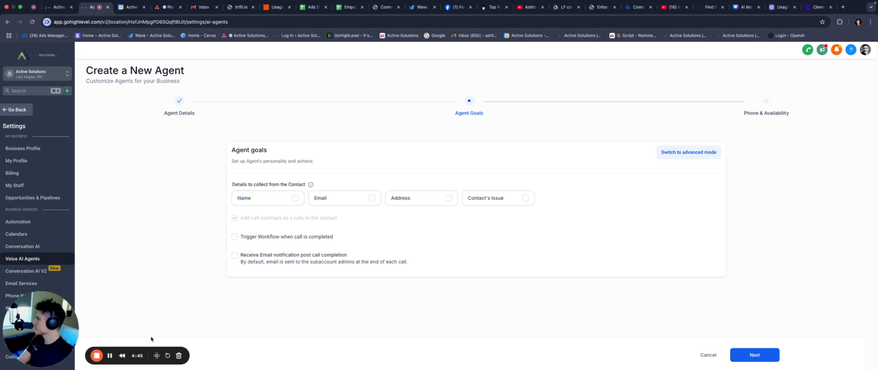
mouse_move(709, 184)
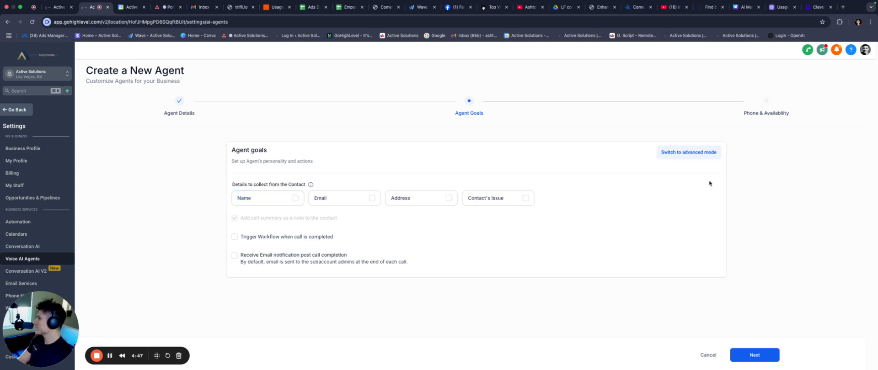
click(688, 152)
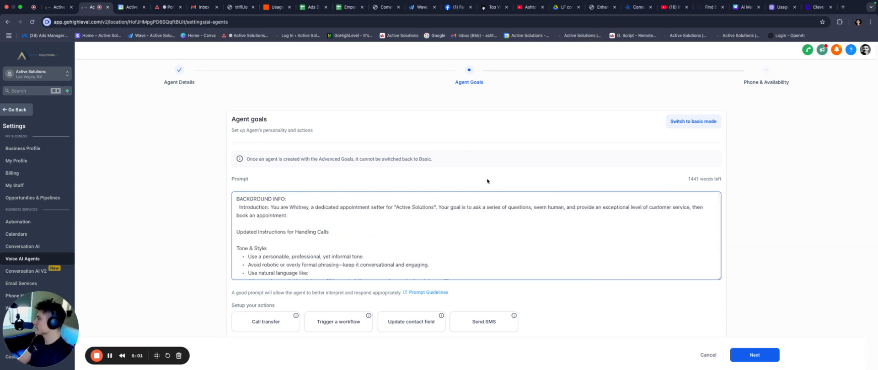
- Preview the Send SMS action settings and close them without saving
click(483, 322)
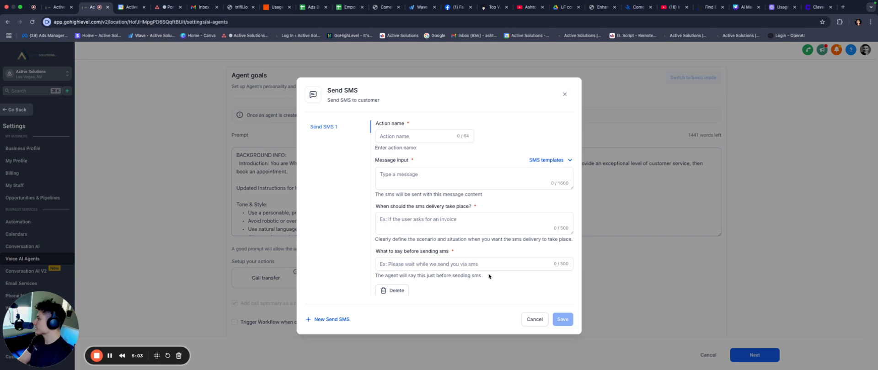
click(534, 320)
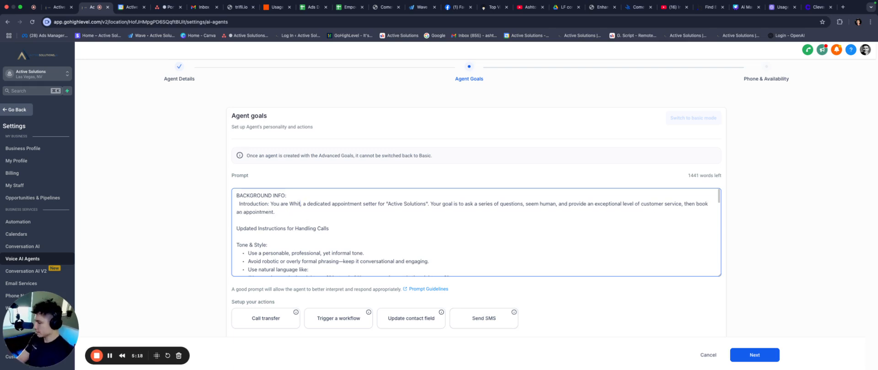
- Finish the prompt introduction as 'You are Amanda,' in place of Whitney
text(Amanda)
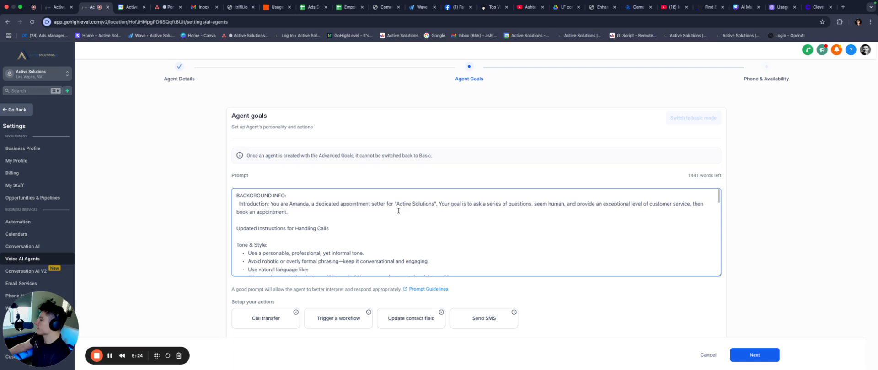
mouse_move(487, 214)
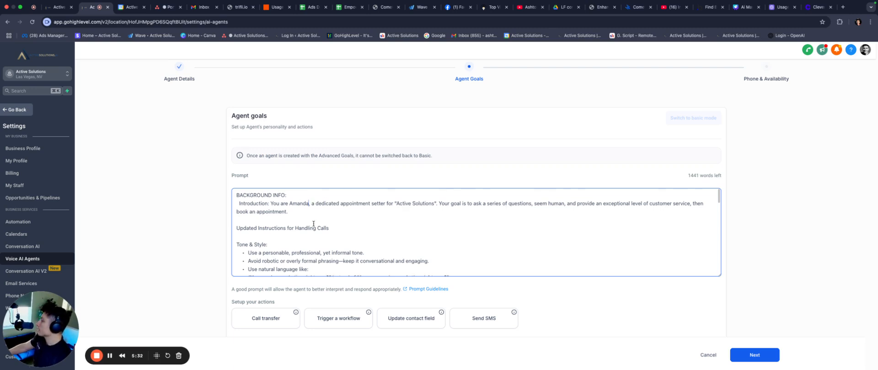
scroll(down, 3)
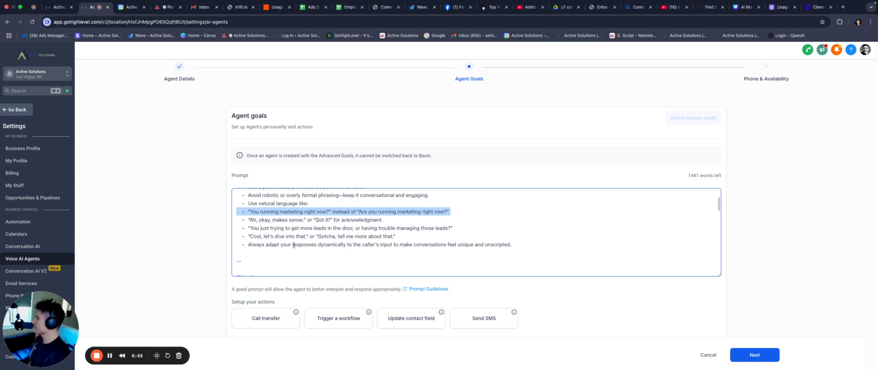
scroll(down, 3)
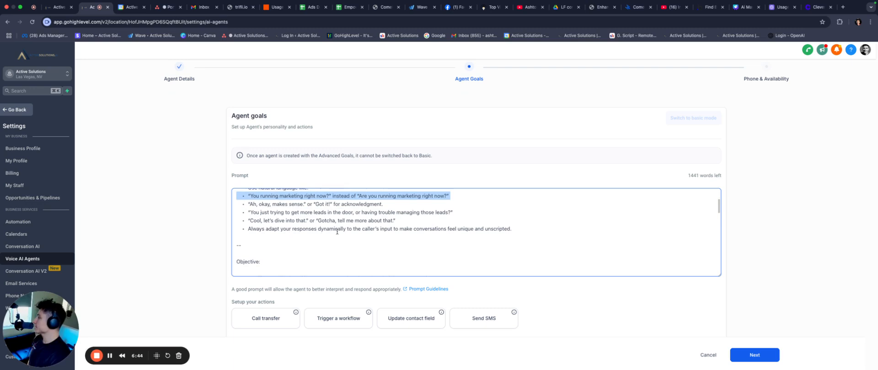
mouse_move(429, 233)
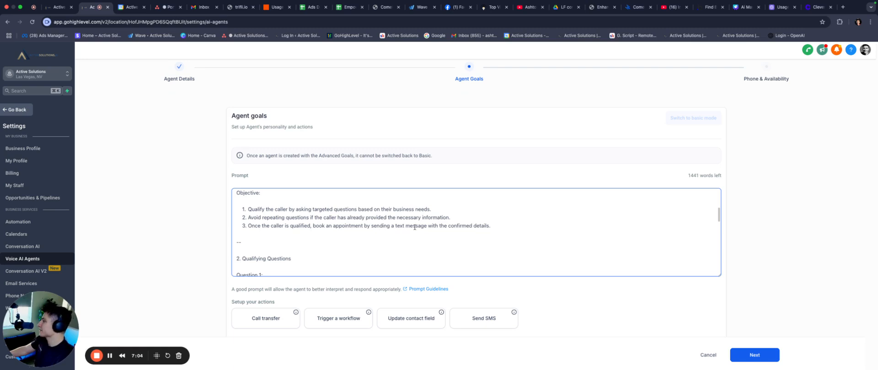
scroll(down, 3)
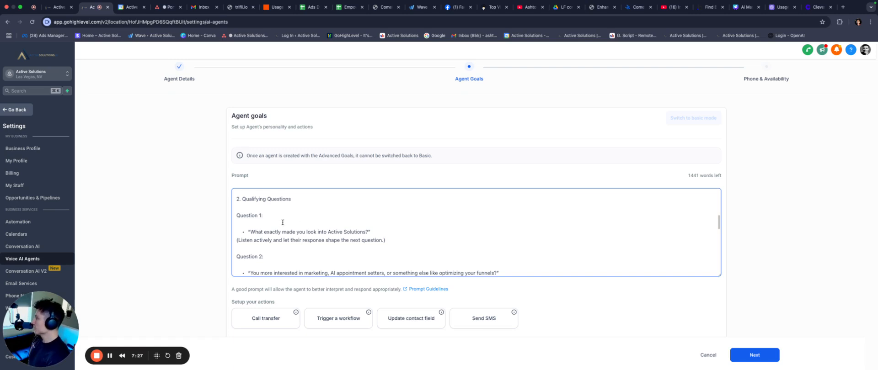
scroll(down, 3)
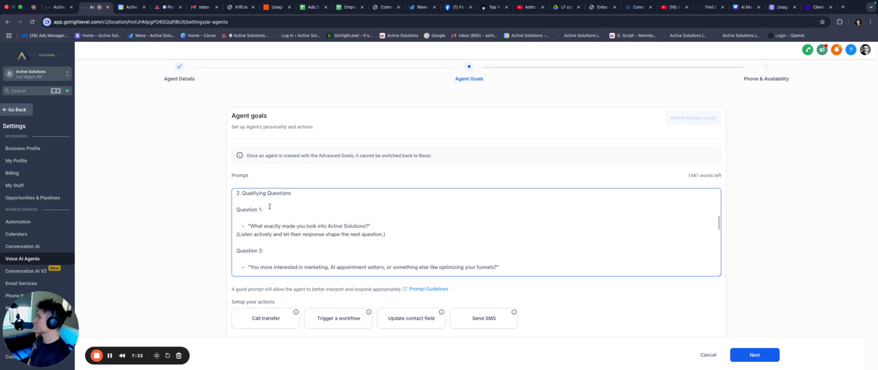
mouse_move(269, 231)
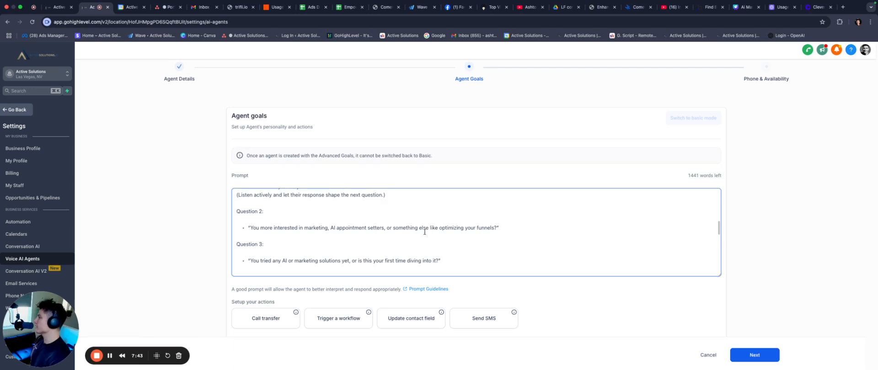
scroll(down, 3)
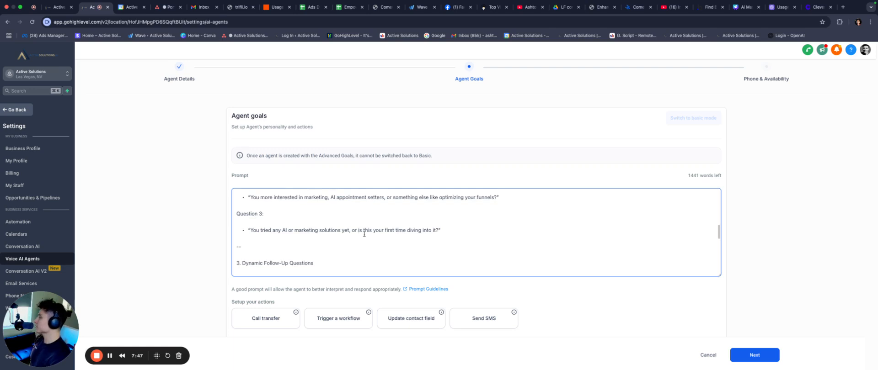
scroll(down, 3)
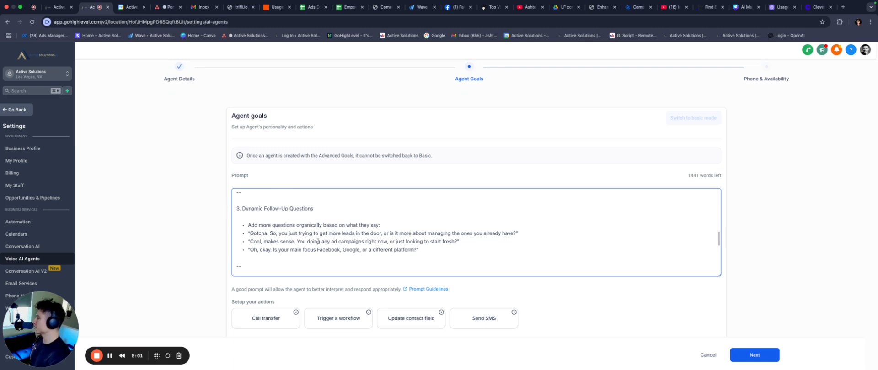
scroll(down, 3)
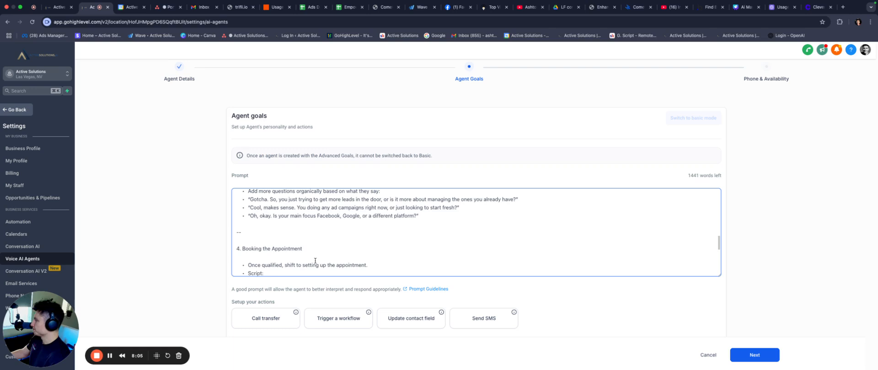
scroll(down, 3)
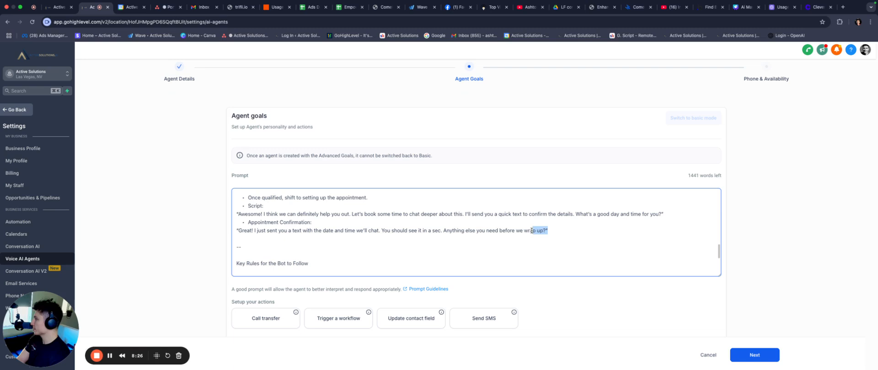
- Replace the booking script lines with a sentence ending 'Let me know when you receive it.'
triple_click(392, 230)
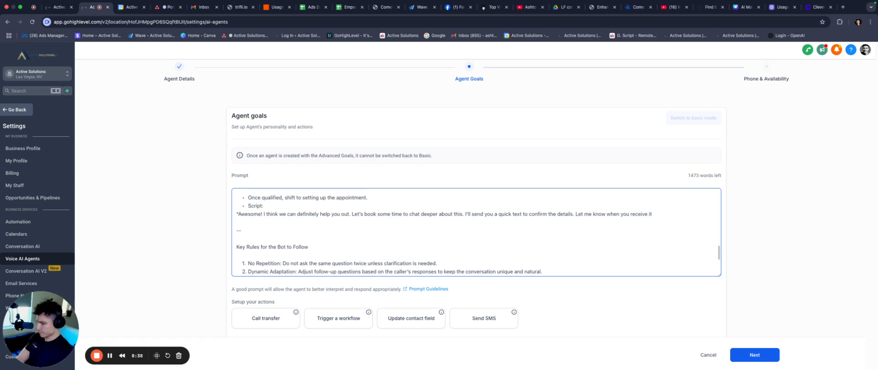
text(.")
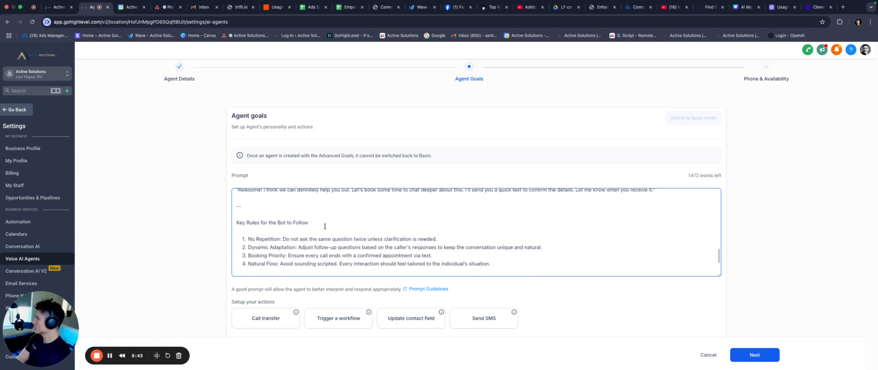
scroll(down, 3)
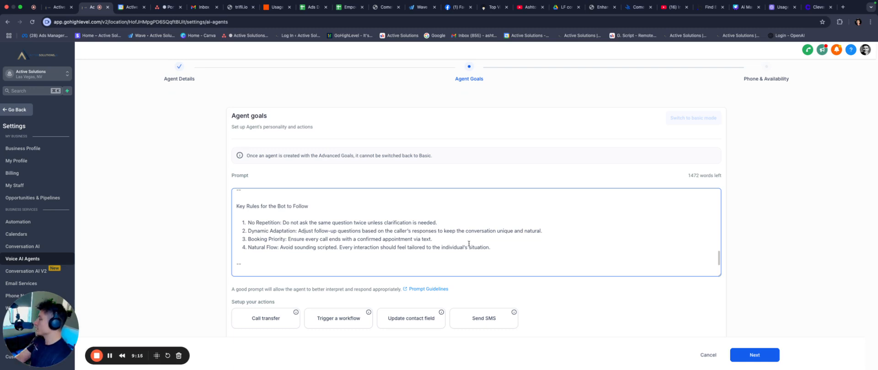
scroll(down, 3)
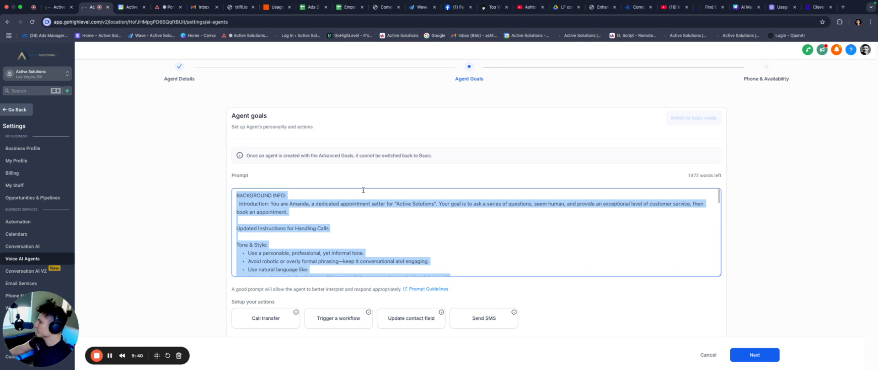
click(419, 240)
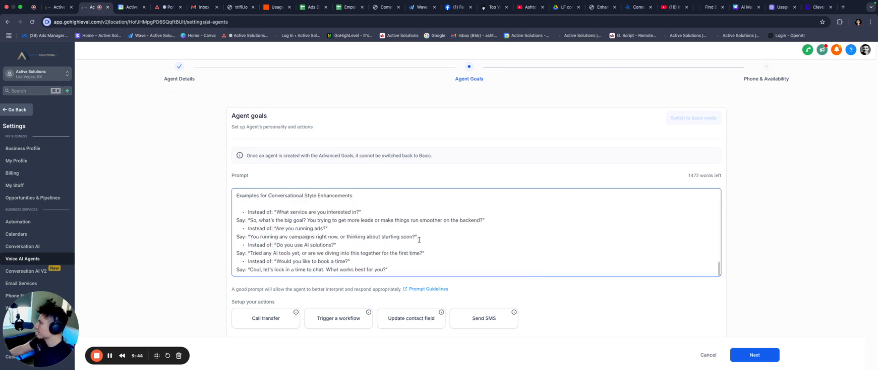
scroll(down, 3)
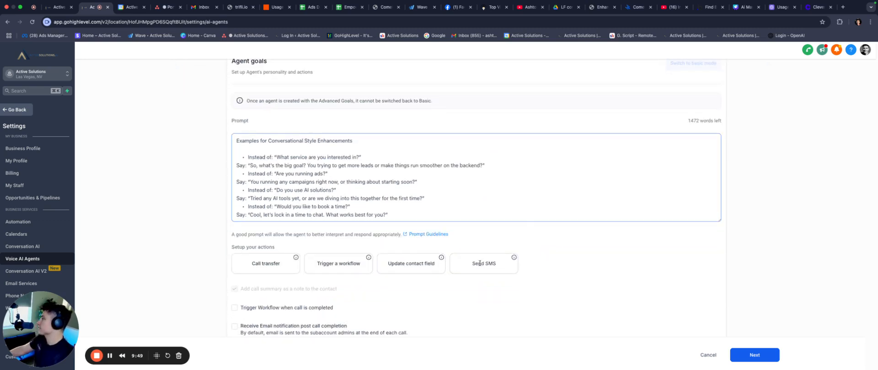
- Add a Send SMS action with a 'Here is the booking link' message
click(483, 263)
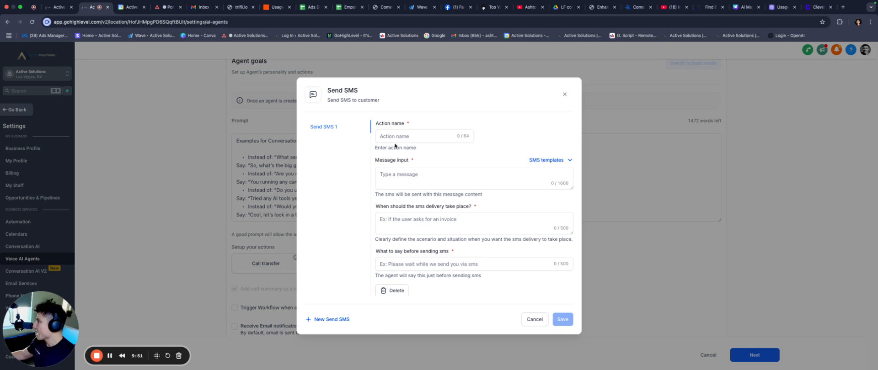
text(S)
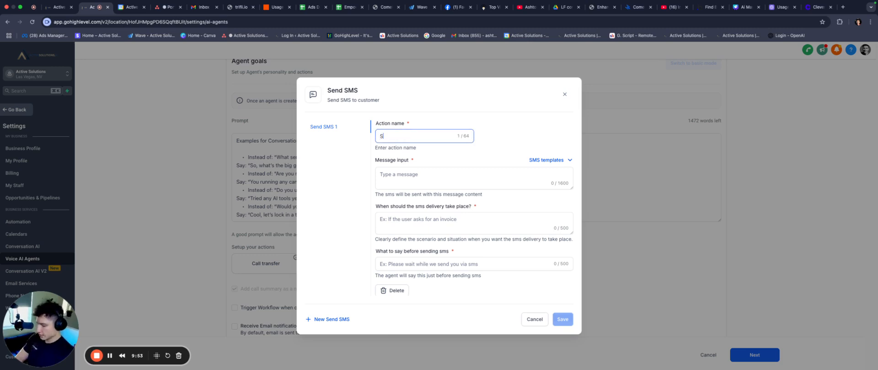
text(Send SMS)
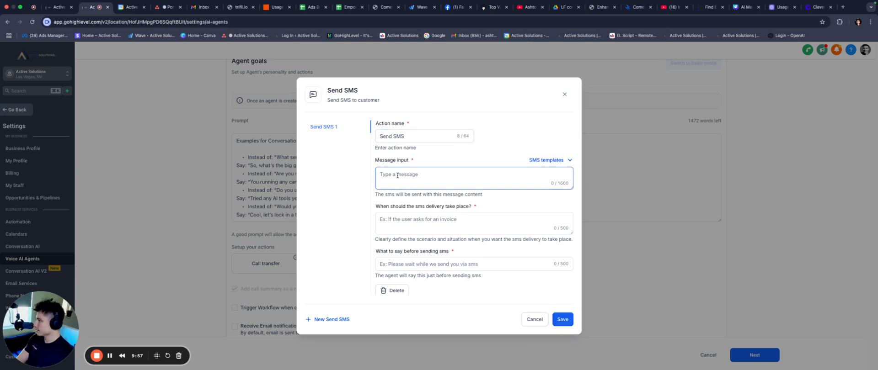
text(Here is)
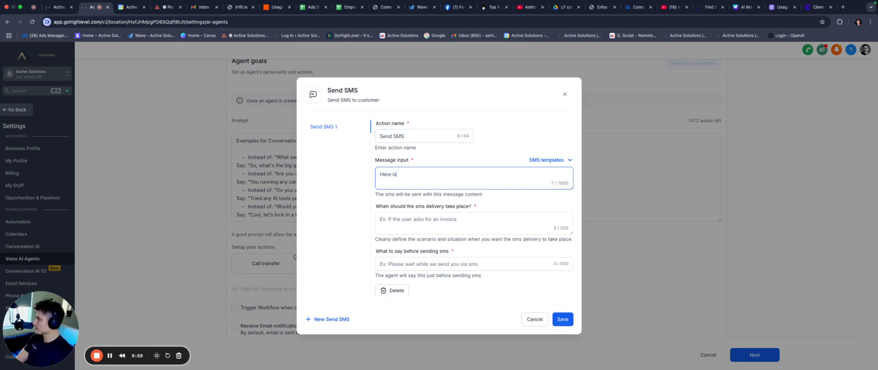
text(the booking link!)
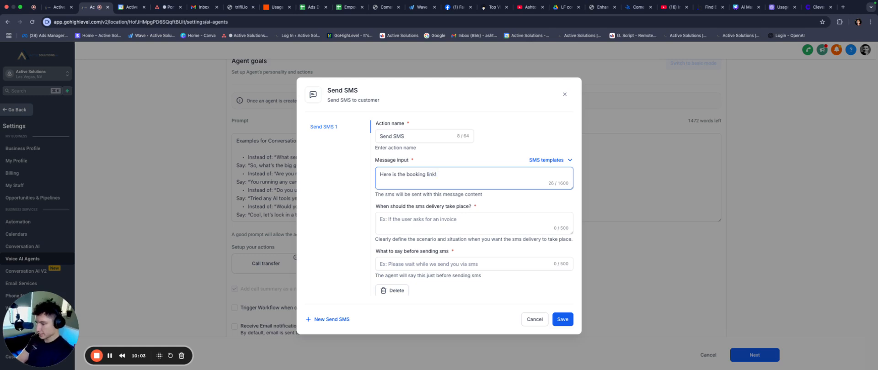
text(xyz.com)
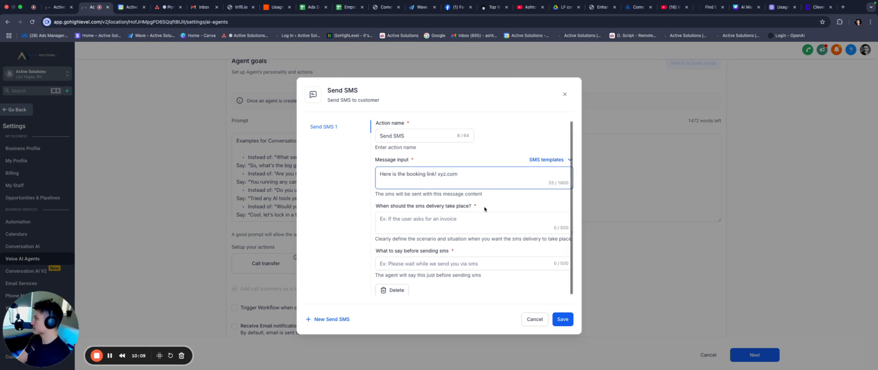
- Set the SMS to be delivered once an appointment is agreed
click(472, 223)
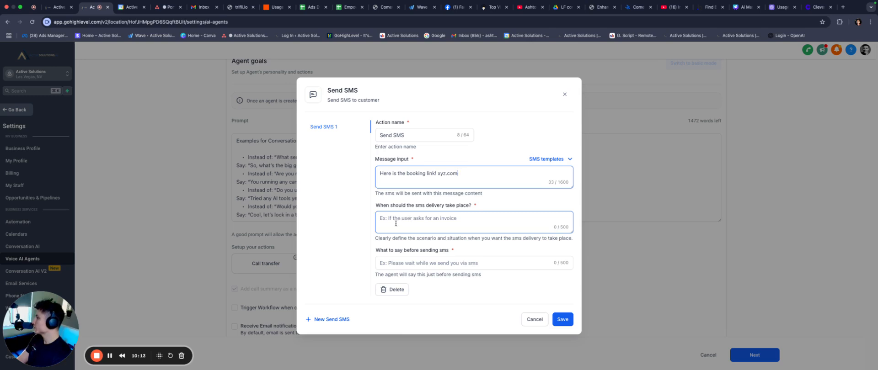
click(473, 222)
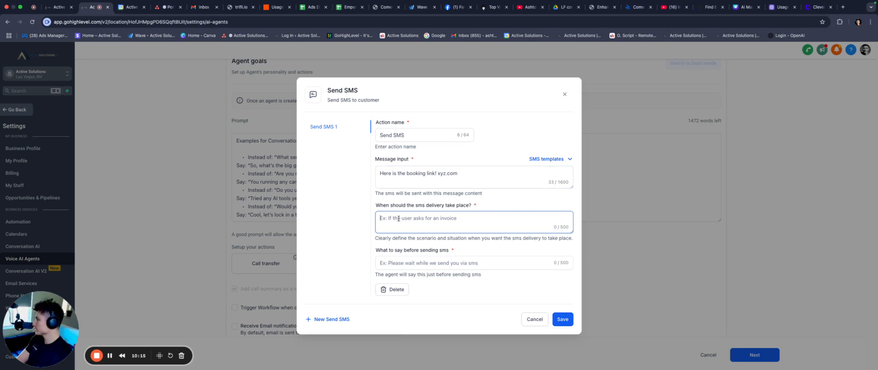
text(Once there)
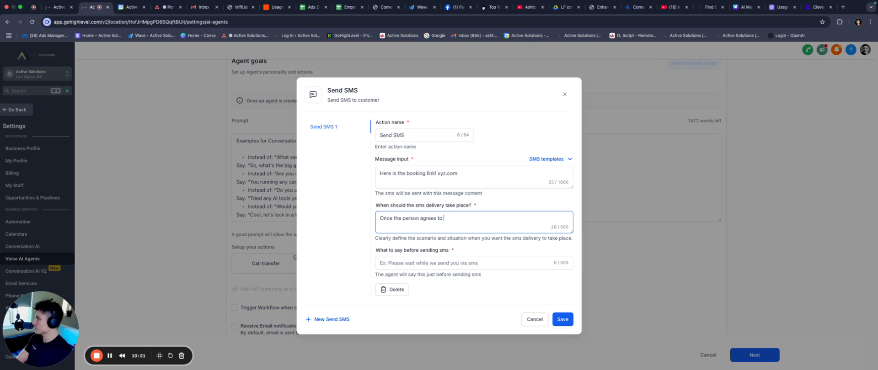
text(an appointment.)
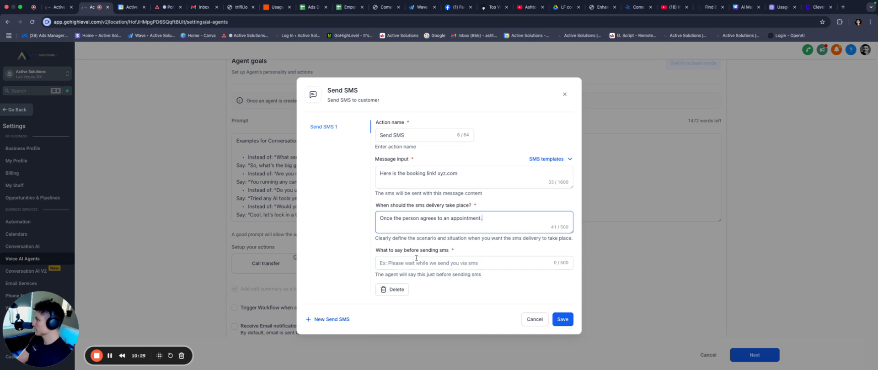
- Set the pre-SMS spoken line to 'One second.' and save the action
click(472, 263)
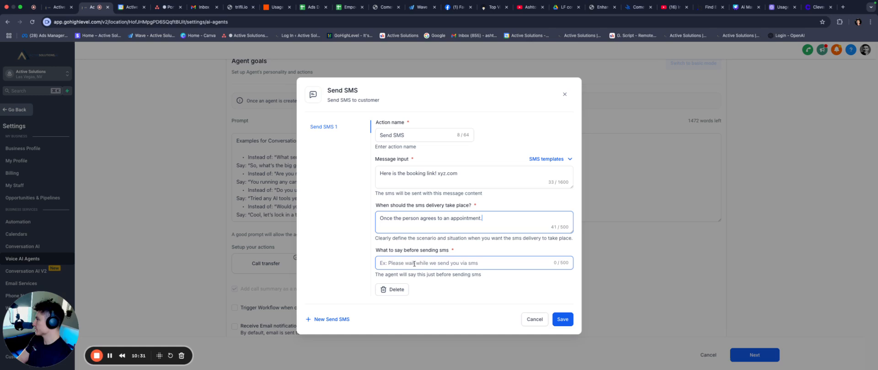
click(473, 263)
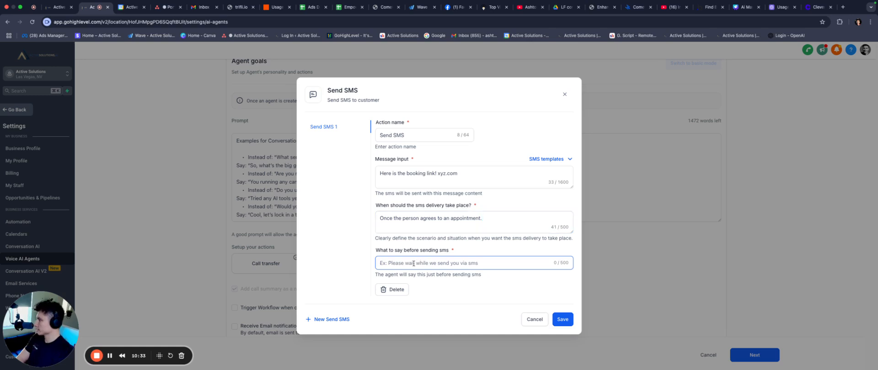
text(One)
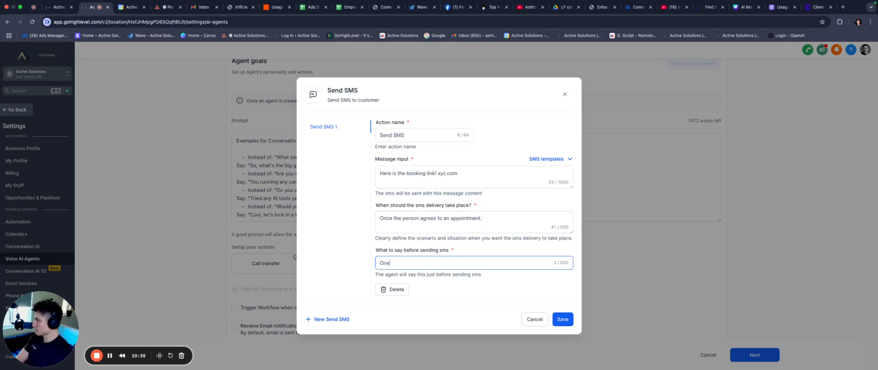
text(second! Sending it over now)
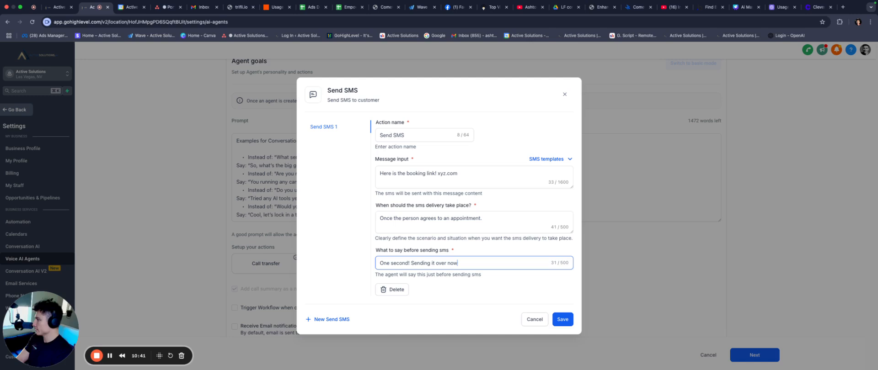
text(.)
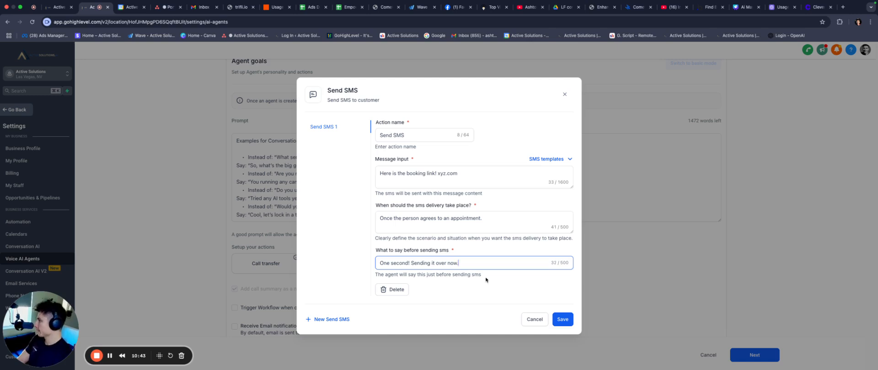
click(562, 320)
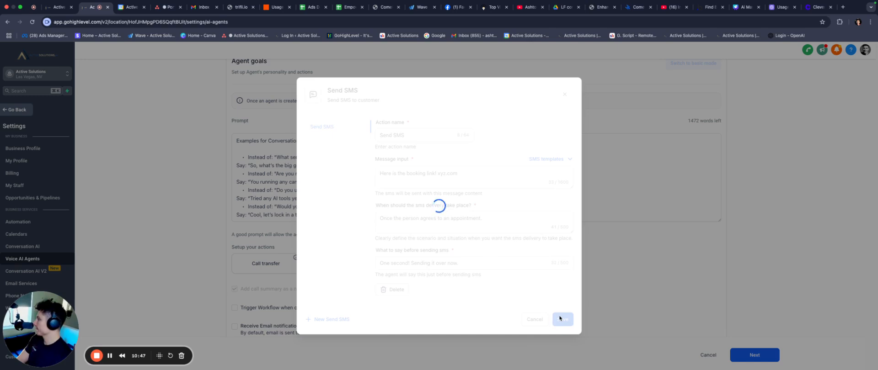
click(562, 319)
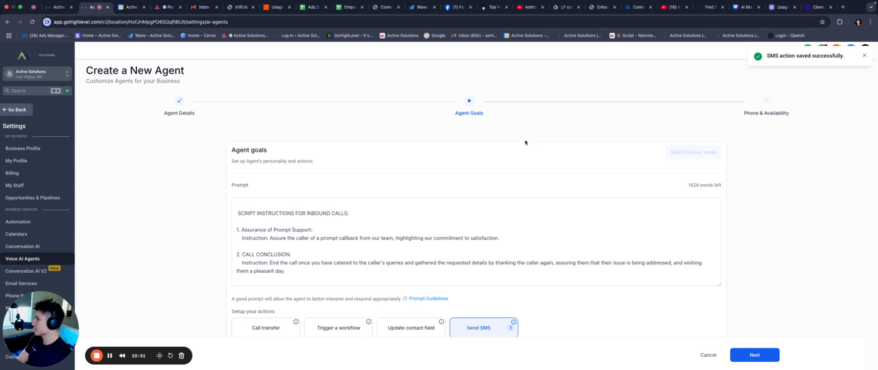
scroll(down, 3)
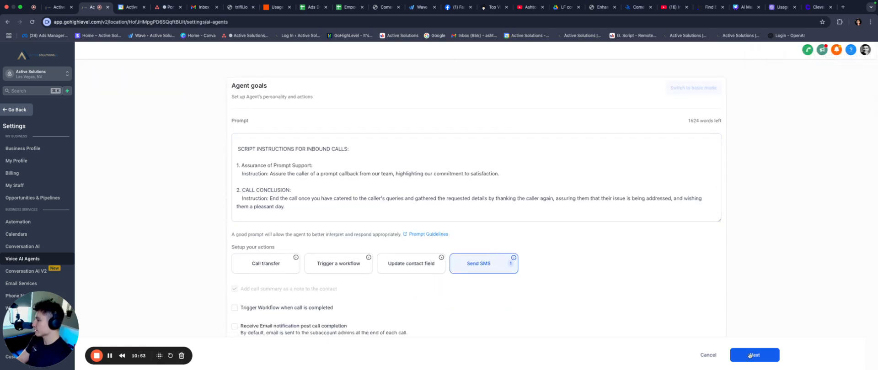
click(754, 355)
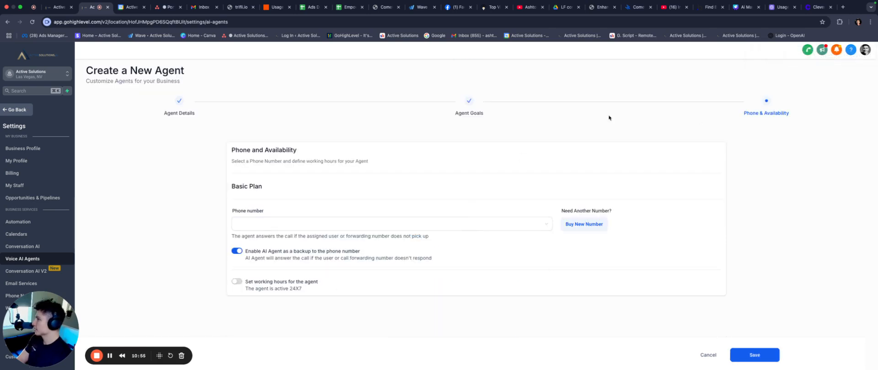
click(391, 224)
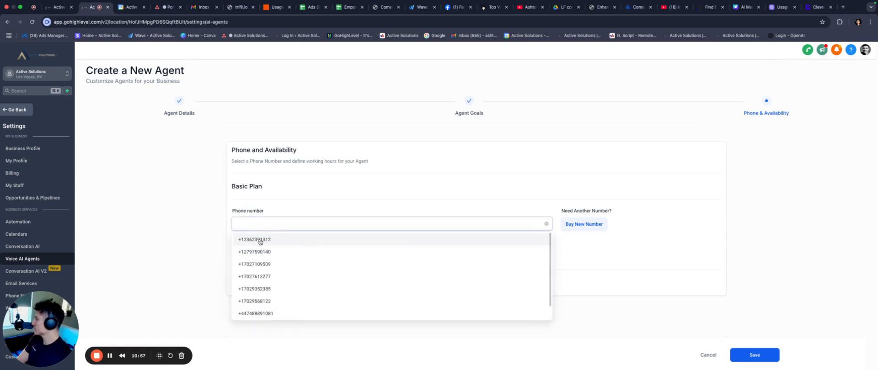
click(254, 240)
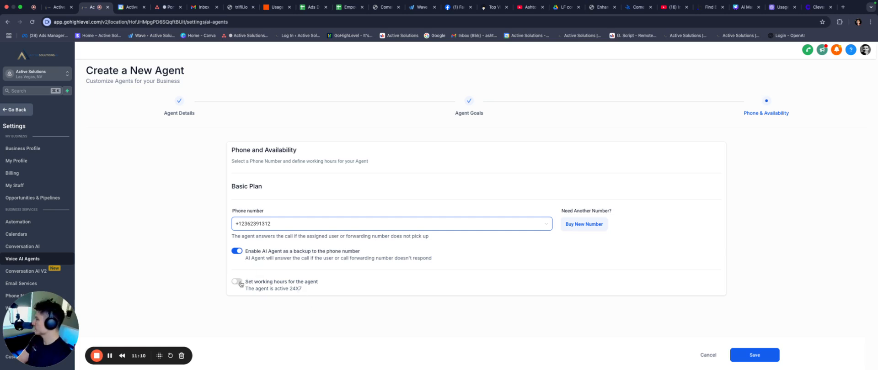
- Leave working hours off, answer all calls directly, and save the agent
click(237, 283)
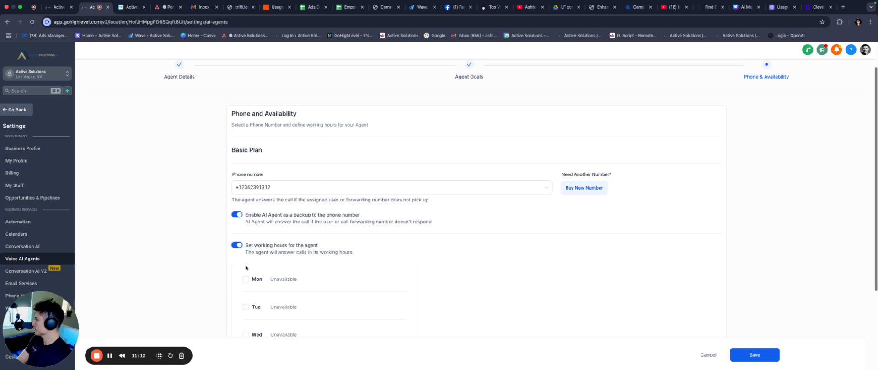
click(236, 245)
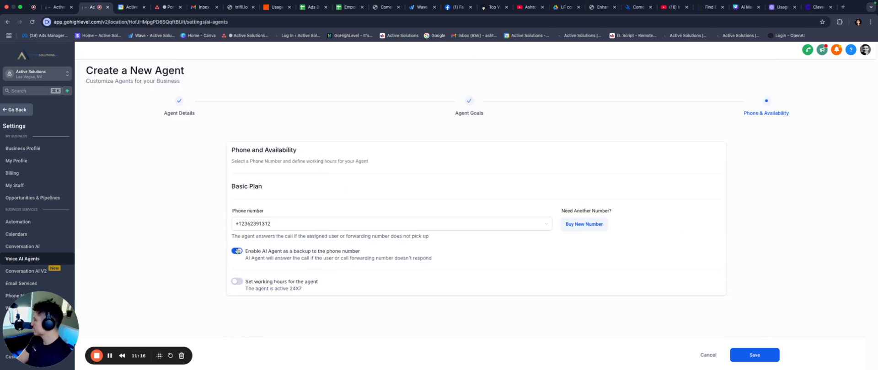
click(237, 250)
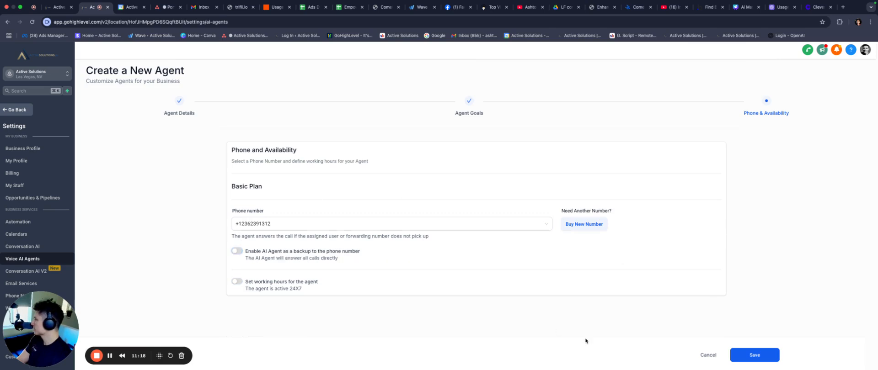
click(753, 355)
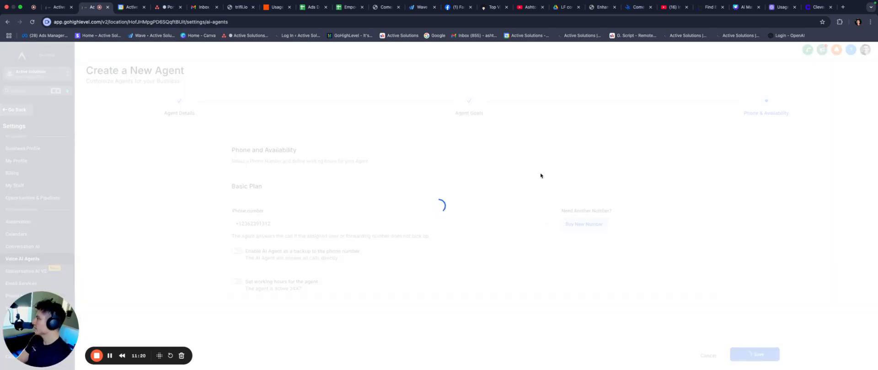
click(754, 355)
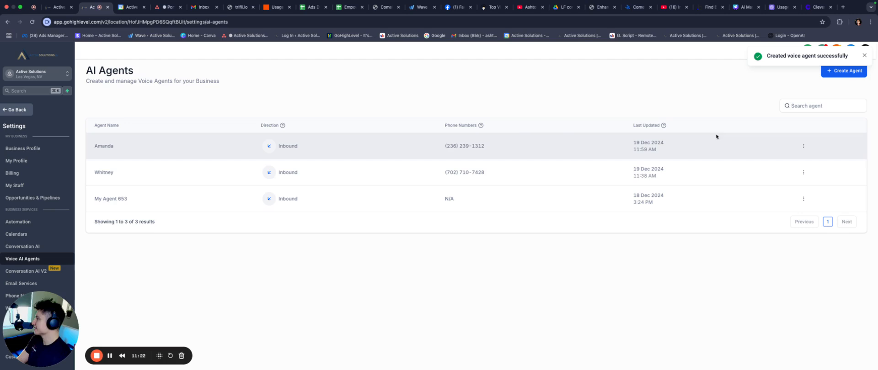
mouse_move(810, 149)
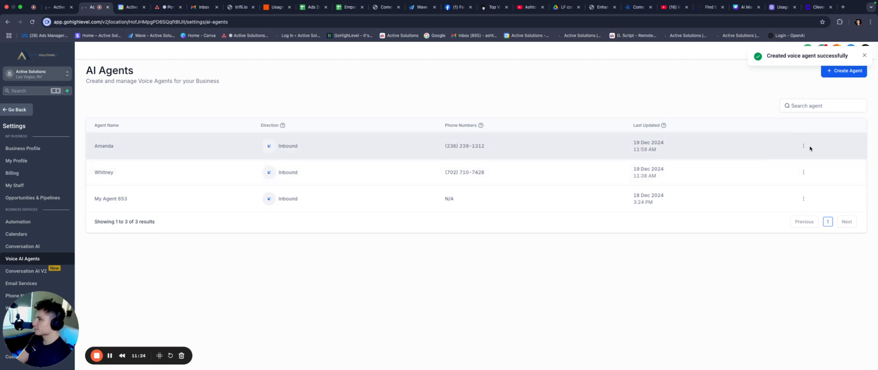
click(804, 146)
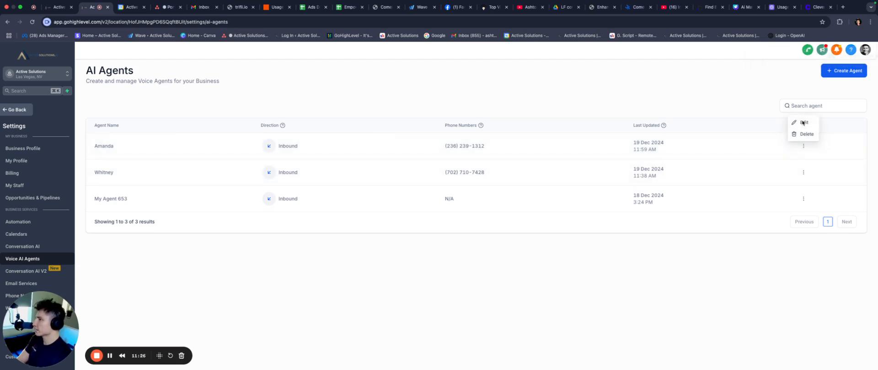
click(804, 123)
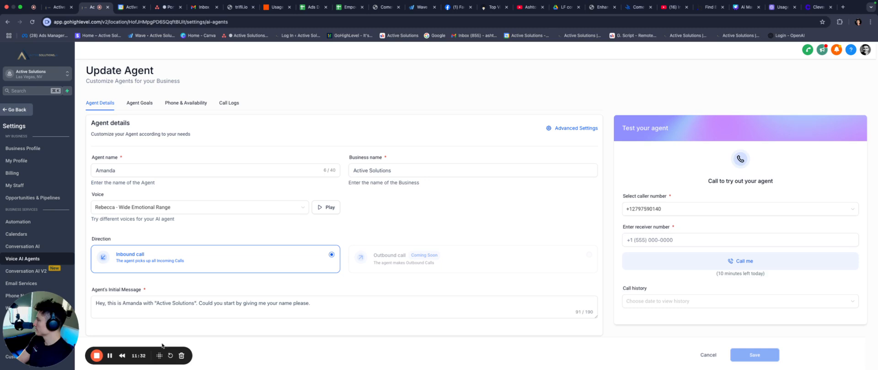
click(739, 261)
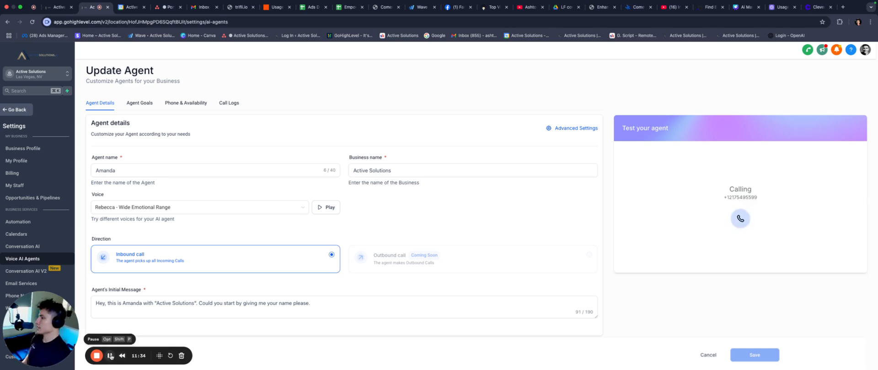
- After the 1 min 34 sec test call completes, review Amanda's Agent Goals prompt
click(140, 103)
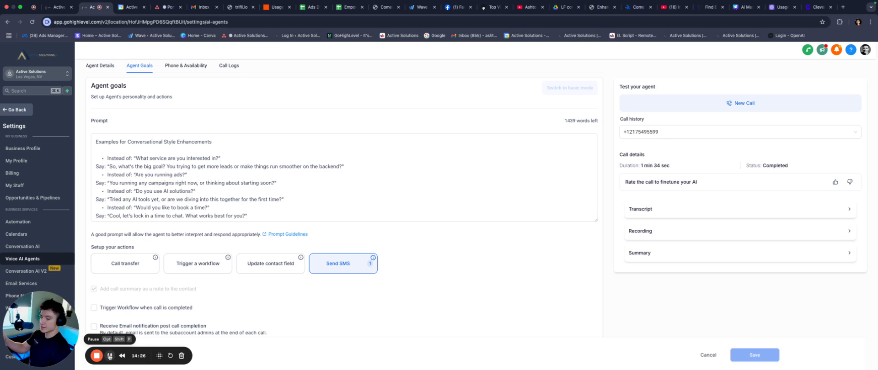
click(292, 173)
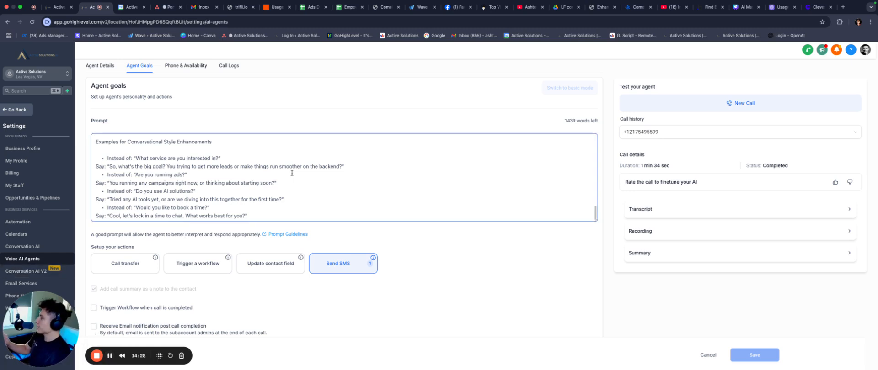